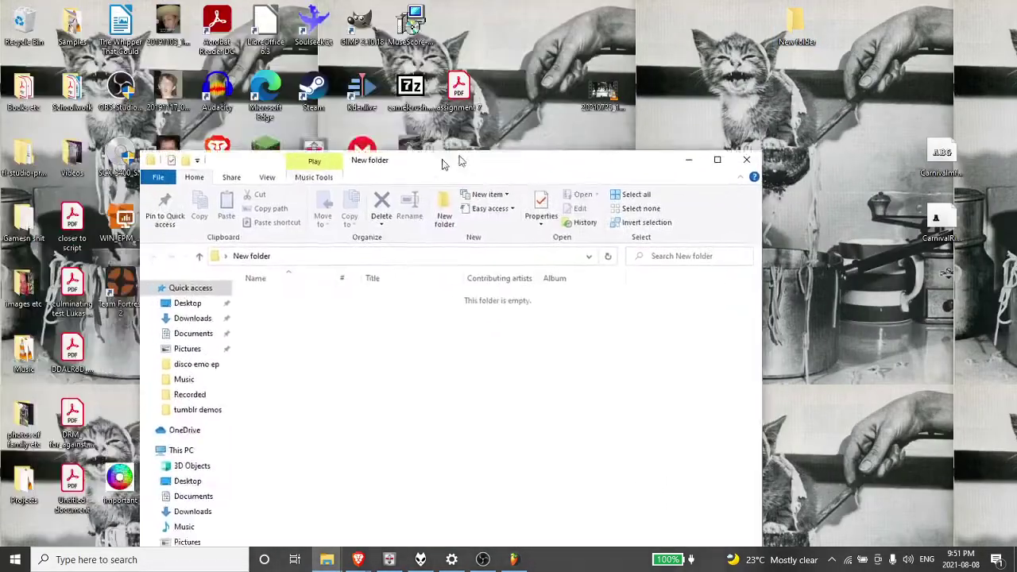
Step: Close the Maximus plugin windows to reveal the playlist arrangement
drag(446, 160, 731, 186)
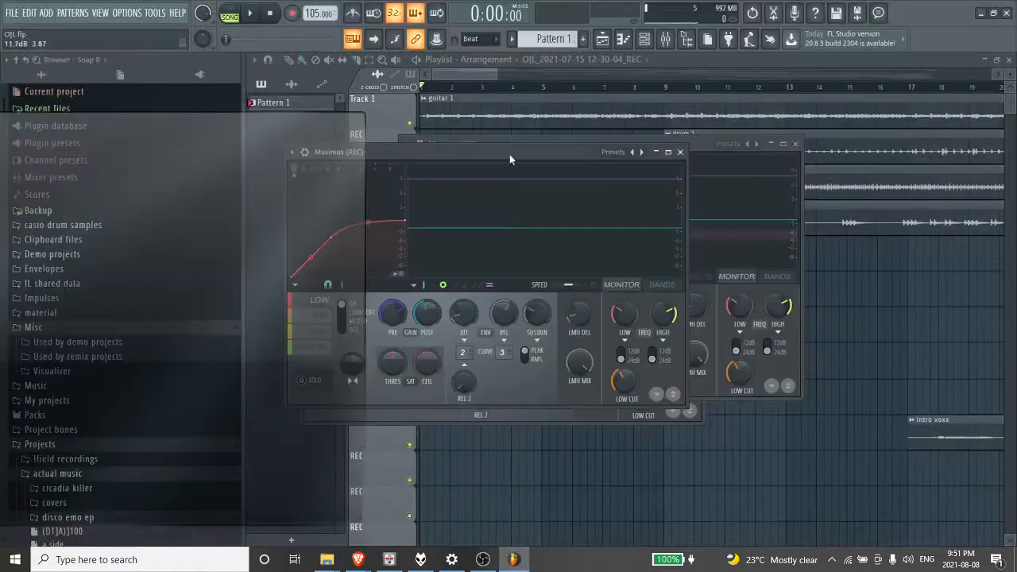
click(681, 152)
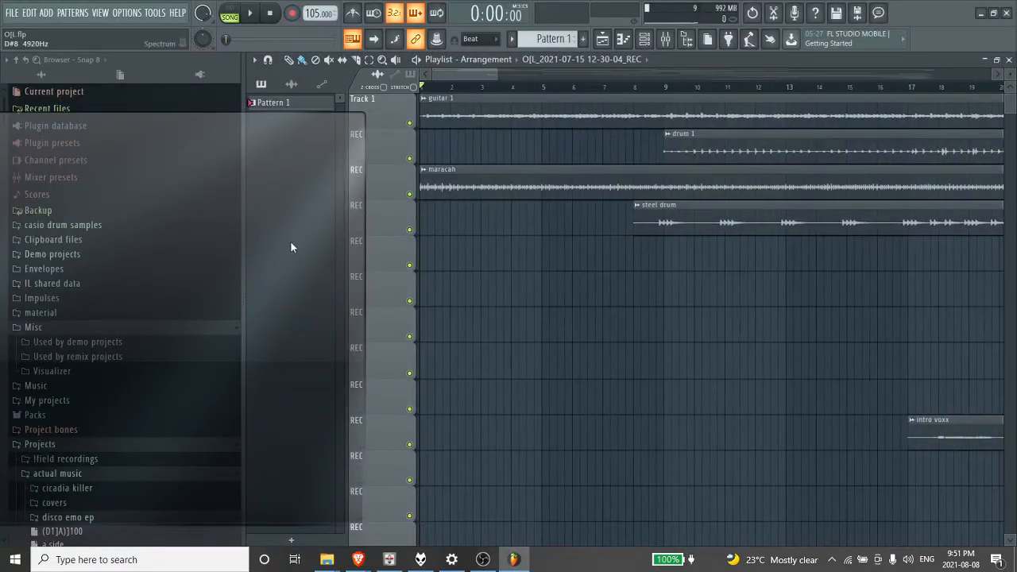
Step: Switch the Picker panel to audio clips and scroll through the recorded takes
click(272, 102)
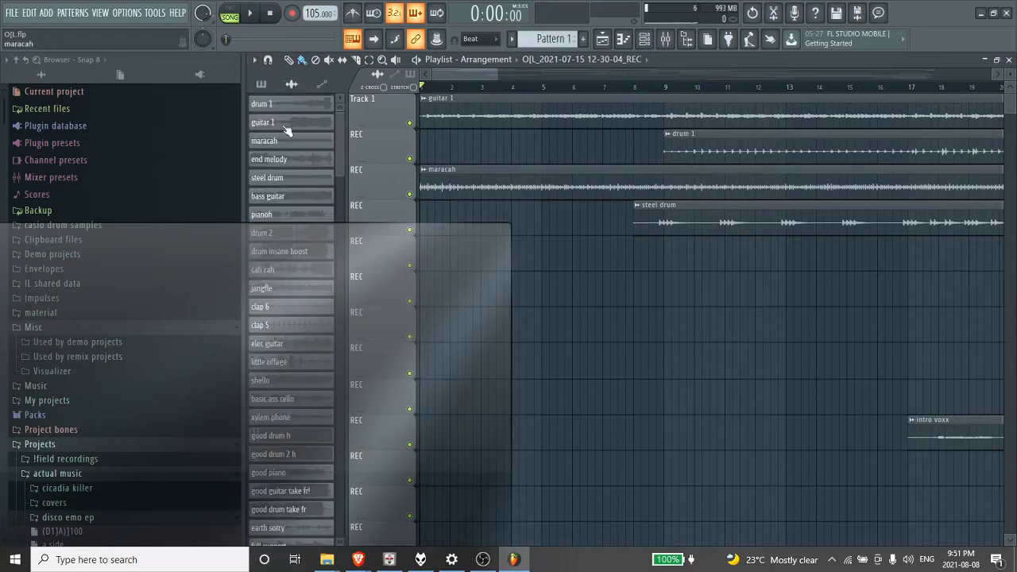
click(292, 84)
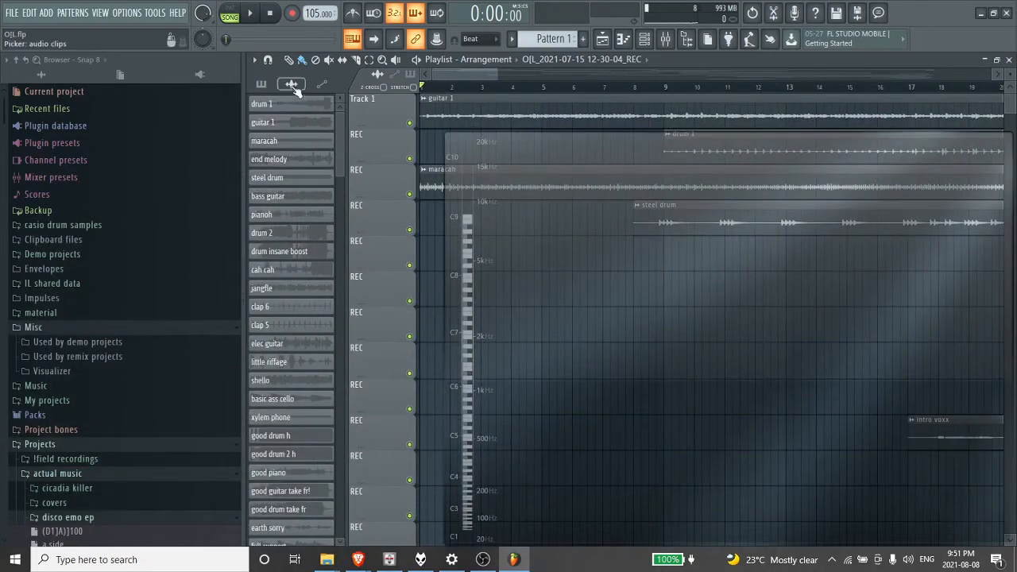
scroll(down, 3)
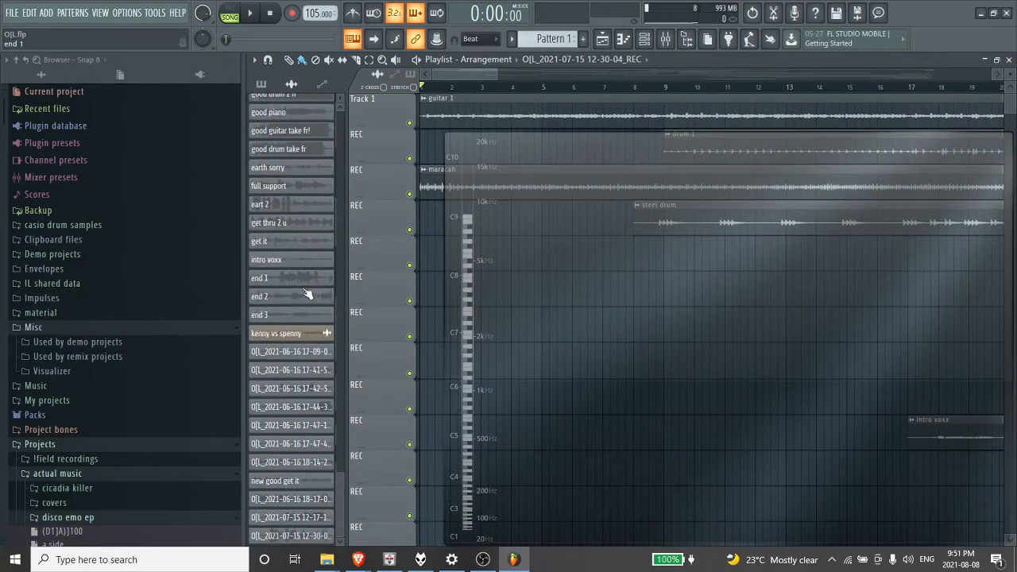
scroll(up, 3)
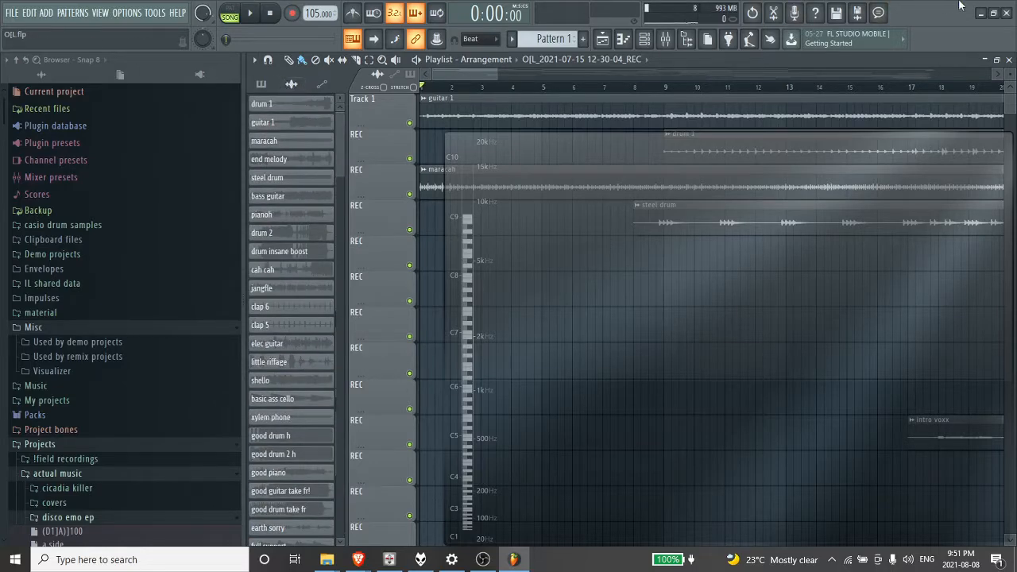
mouse_move(993, 14)
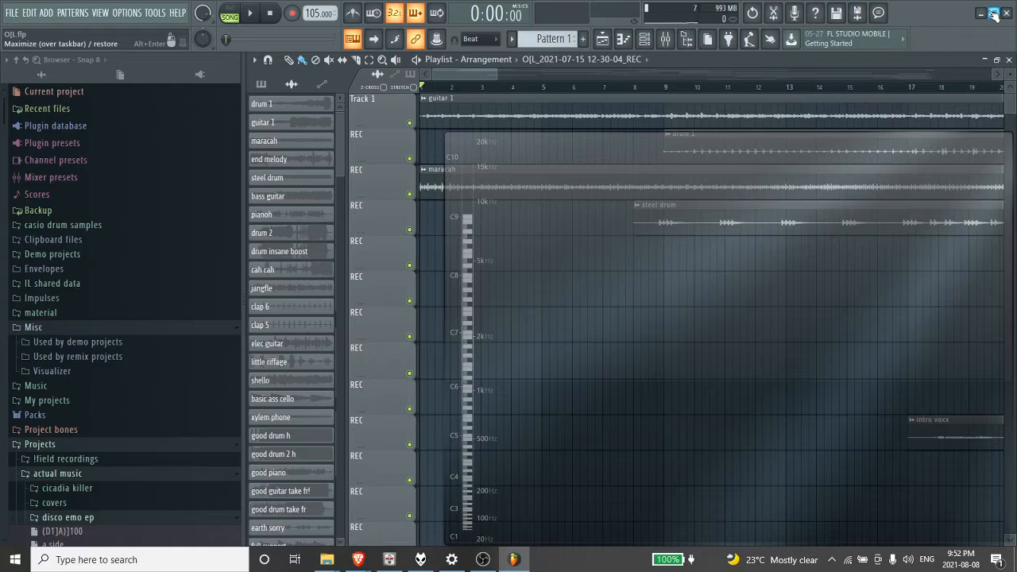
mouse_move(981, 14)
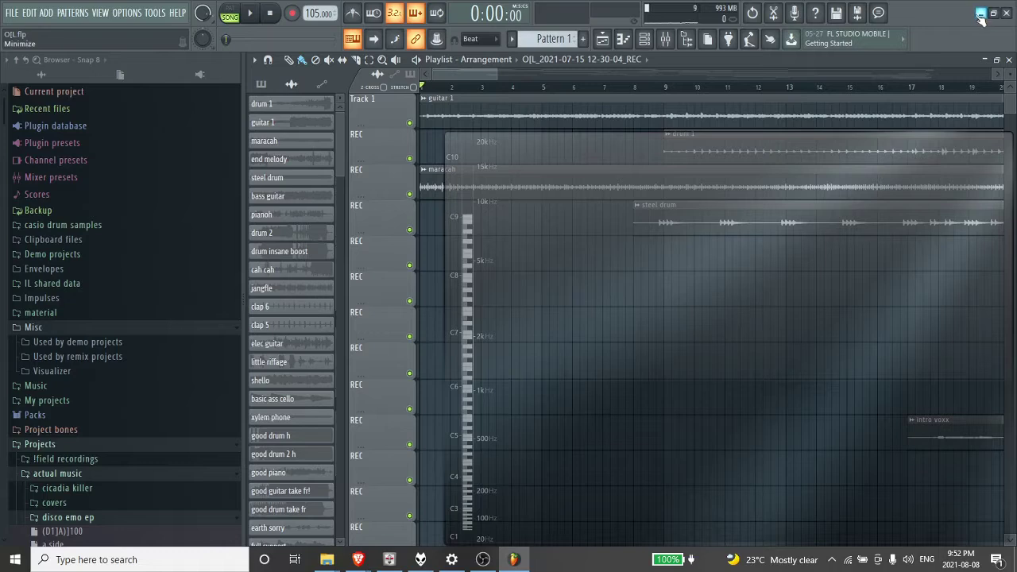
mouse_move(991, 13)
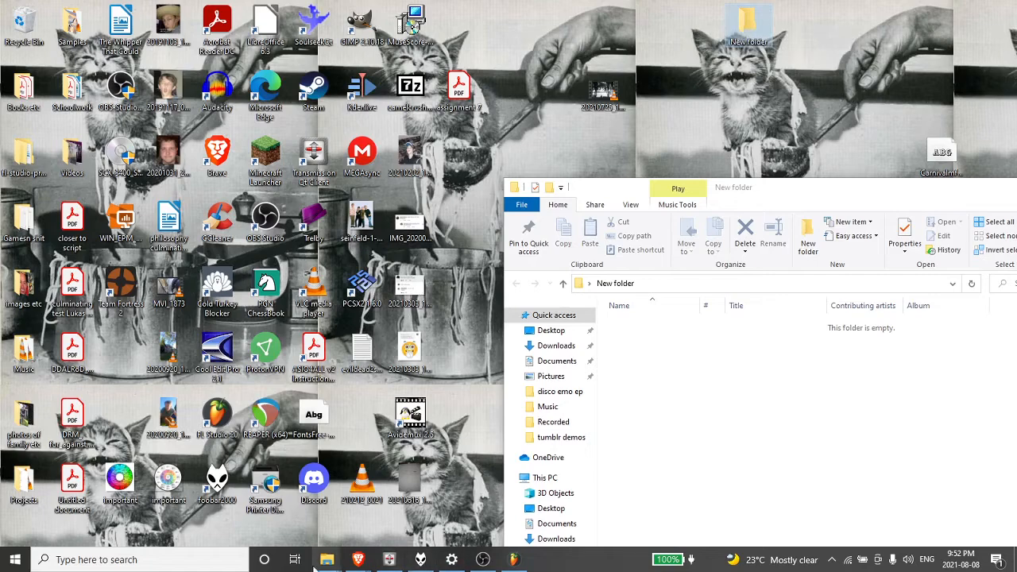
Step: Restore FL Studio from the taskbar and open its menu
click(513, 560)
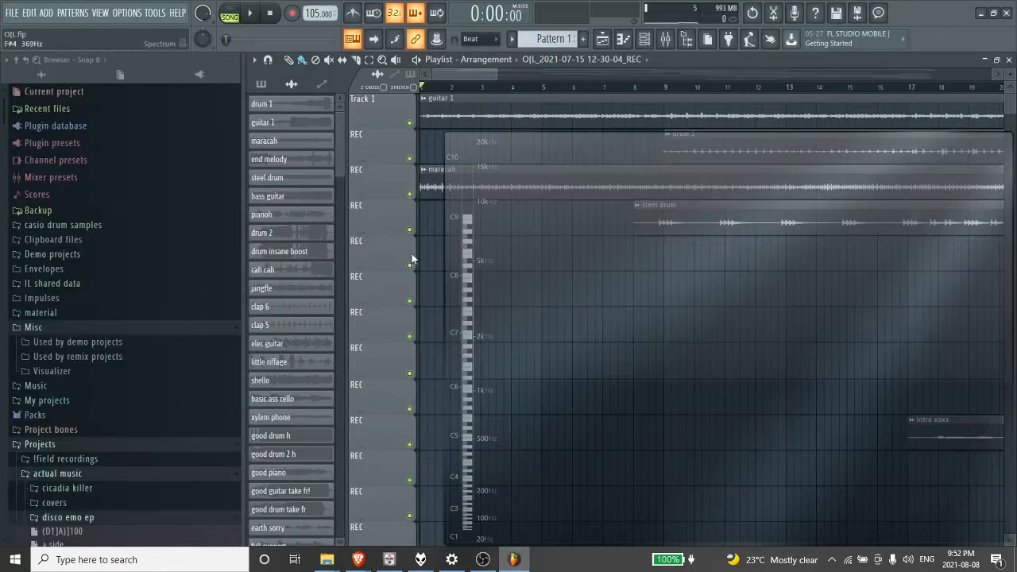
click(154, 12)
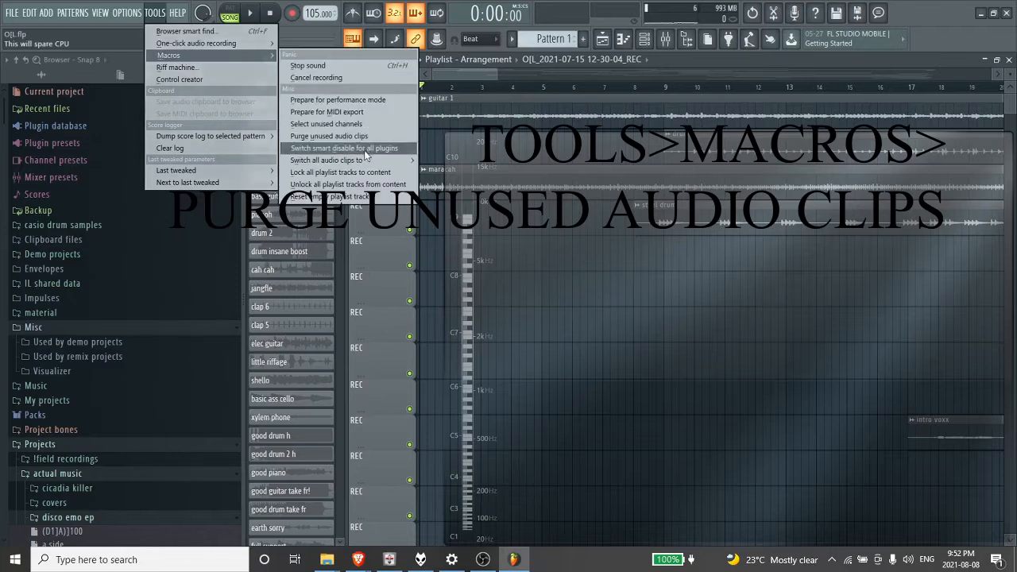
Step: Run the Purge unused audio clips macro and scroll the Picker to check remaining clips
click(328, 136)
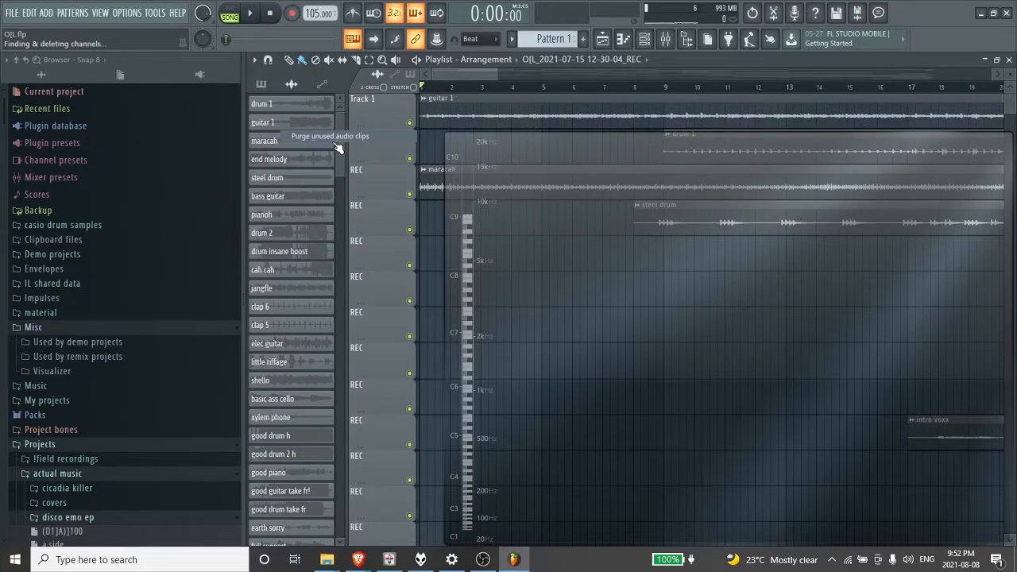
scroll(down, 3)
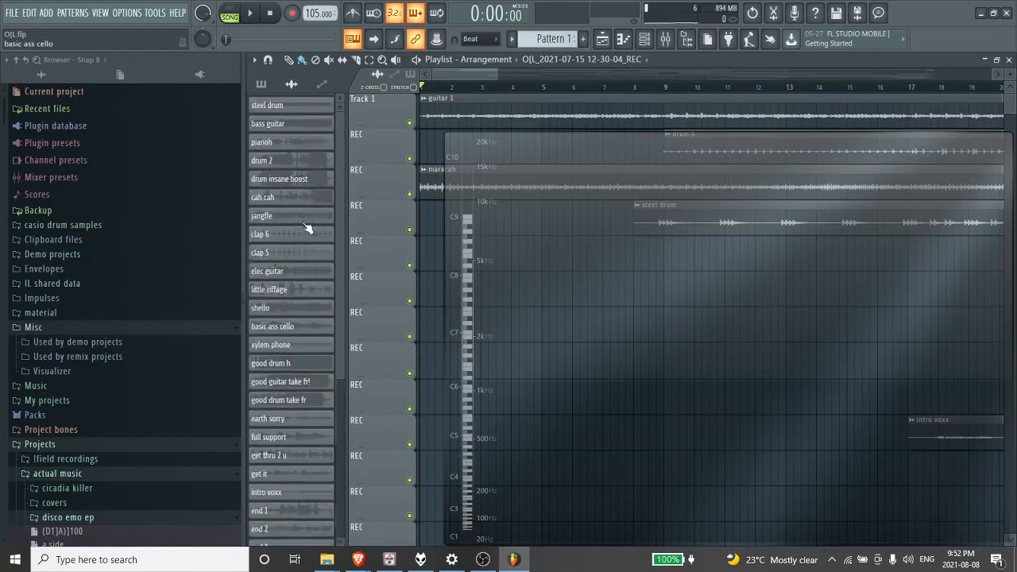
scroll(up, 3)
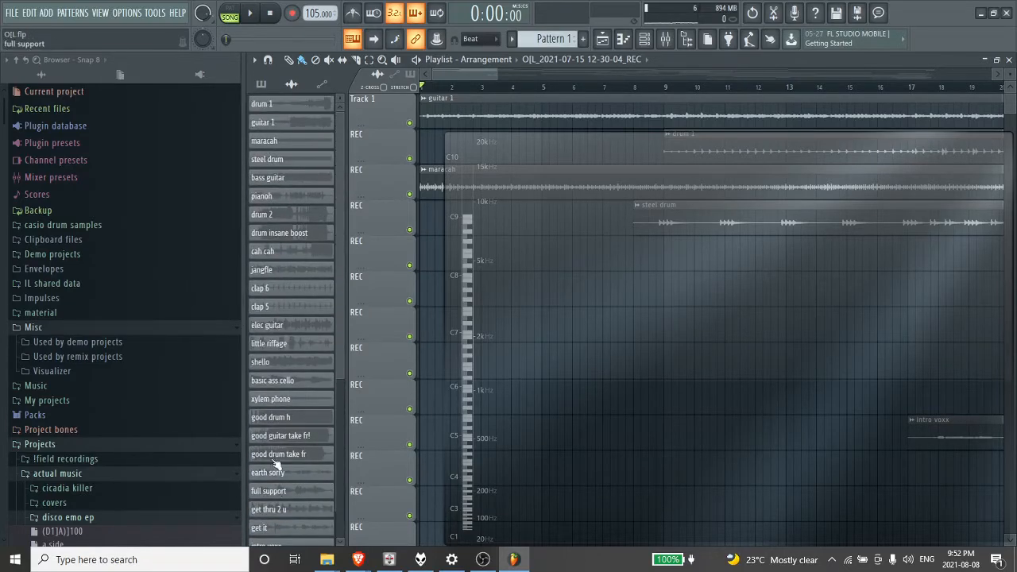
click(11, 13)
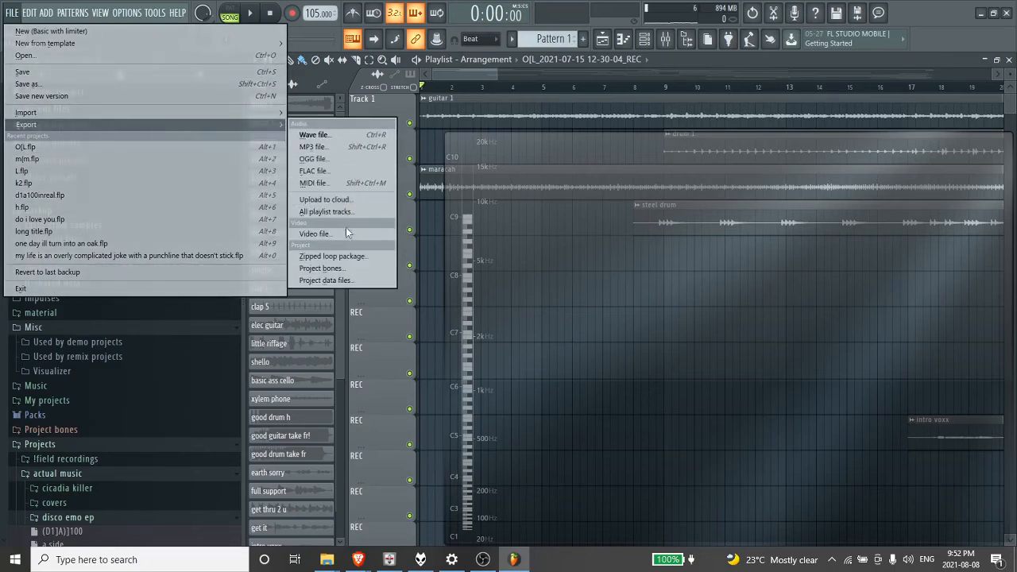
mouse_move(324, 280)
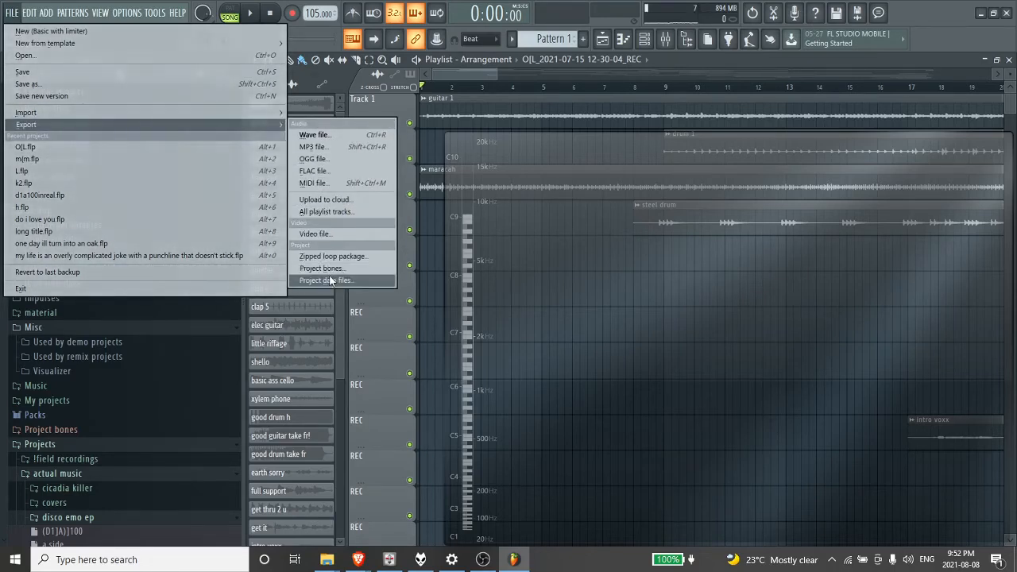
Step: Collect the project's 36 data files into New folder
click(325, 279)
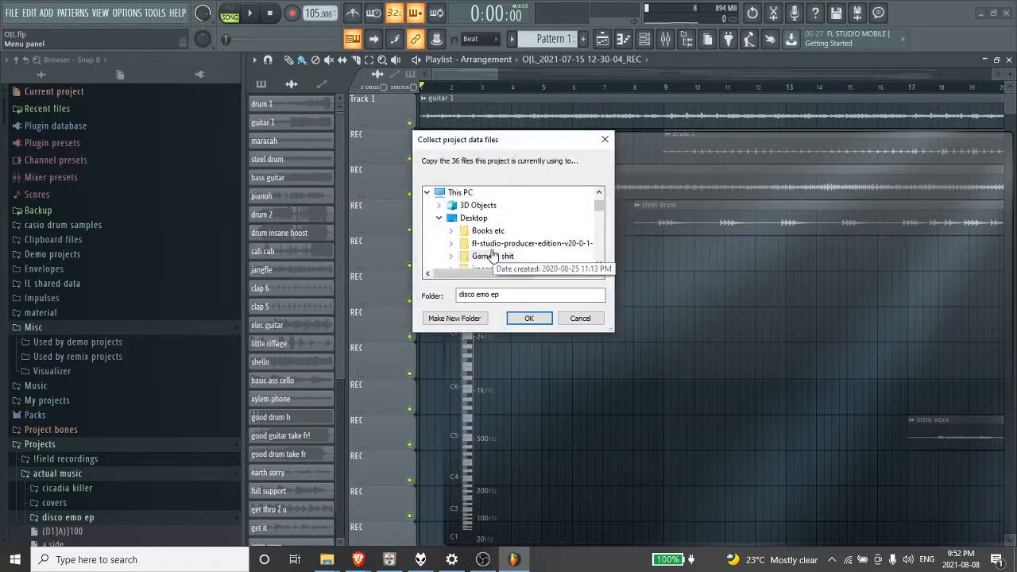
scroll(down, 3)
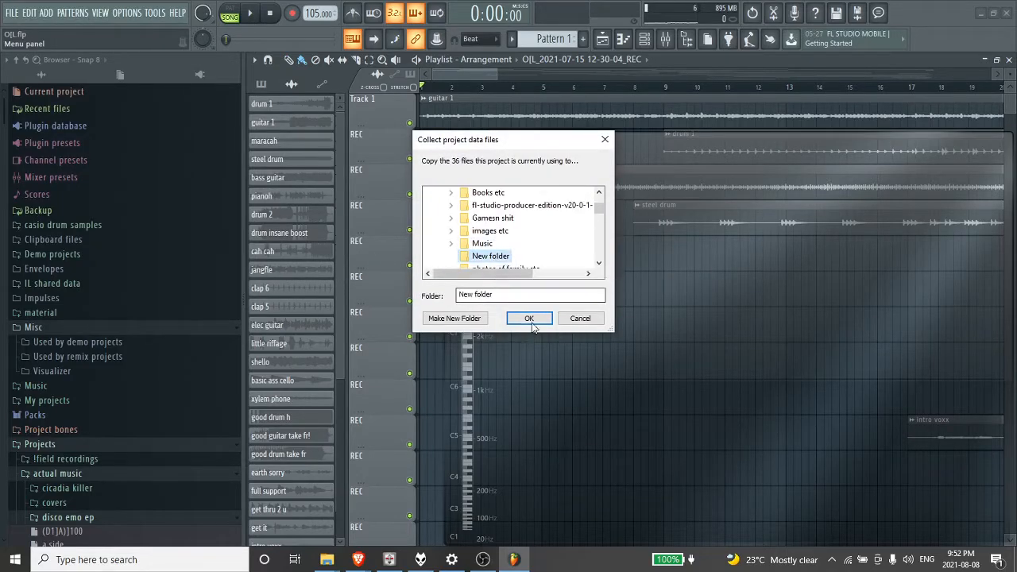
click(529, 318)
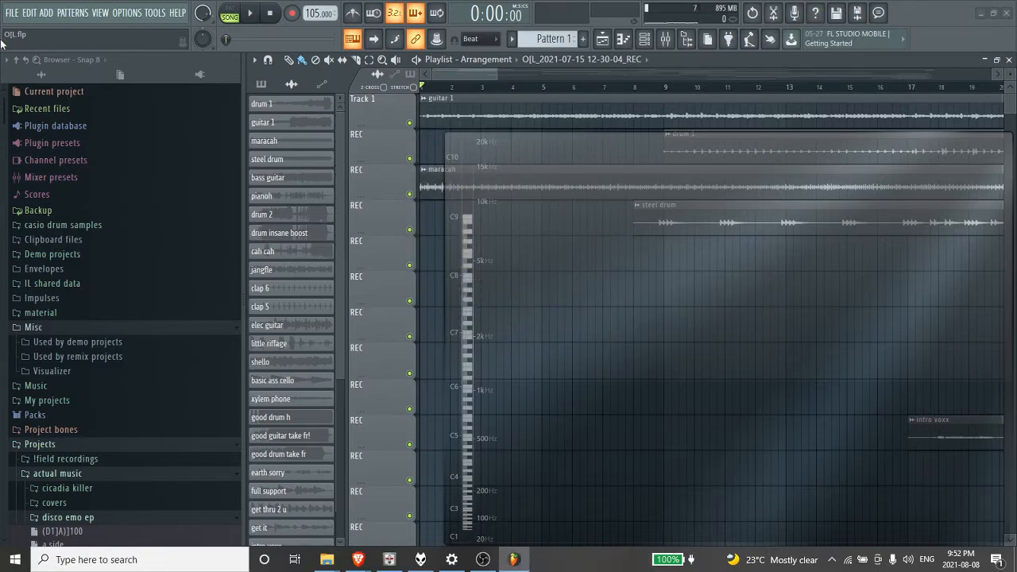
Step: Quit FL Studio, answering the save-changes prompt
click(1009, 13)
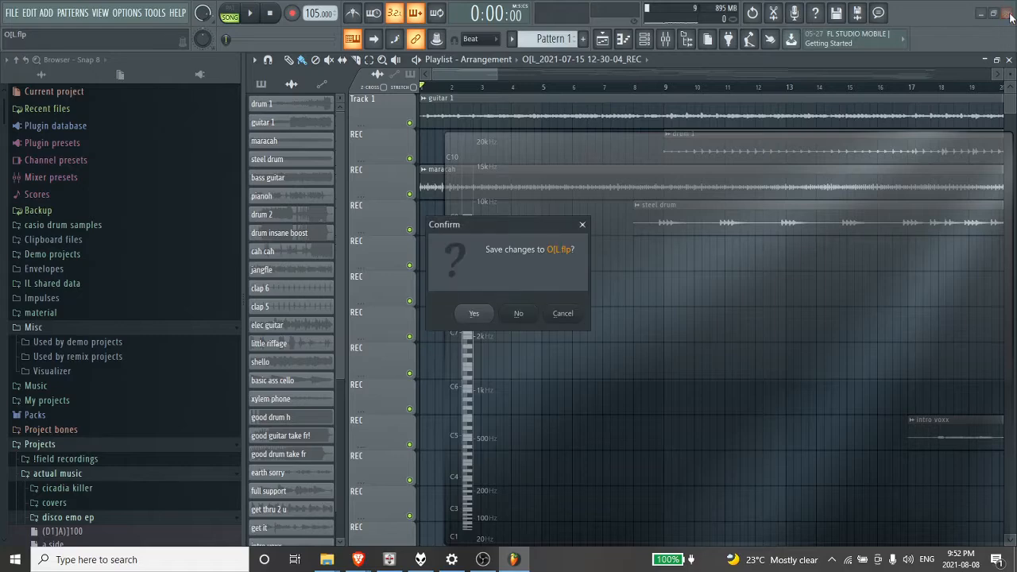
click(518, 313)
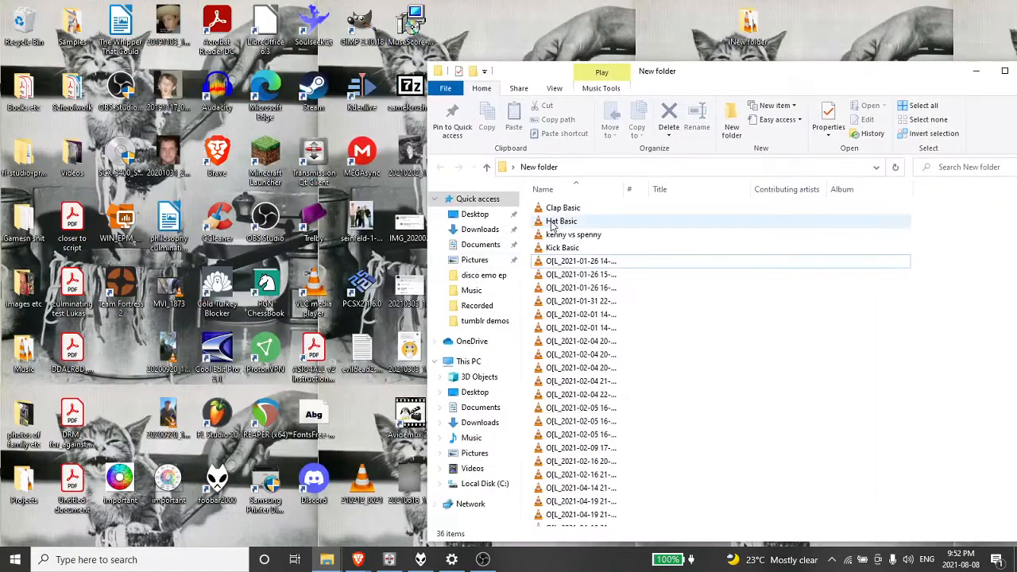
Step: Select the Hat Basic file among New folder's collected files
click(562, 221)
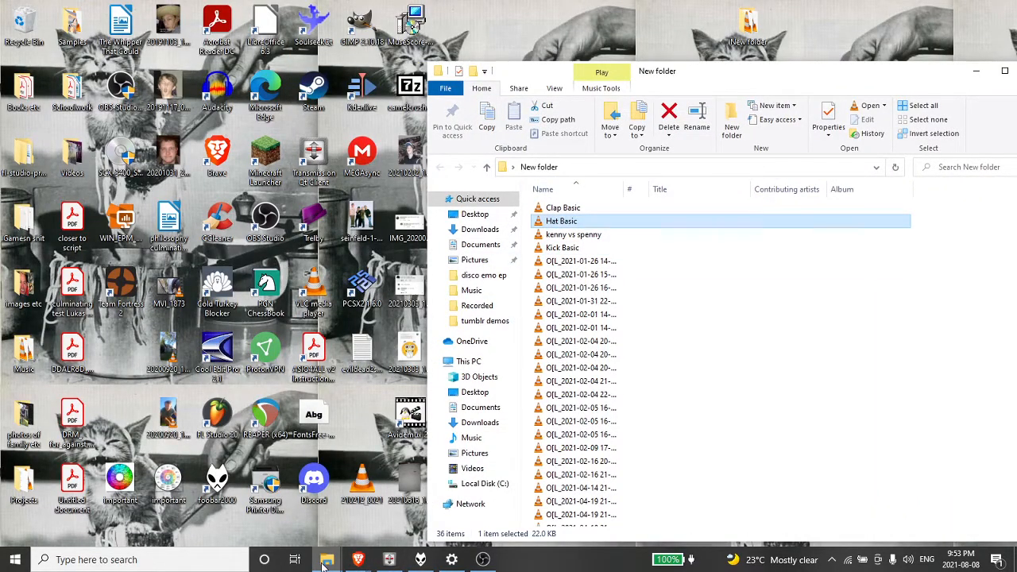
mouse_move(327, 560)
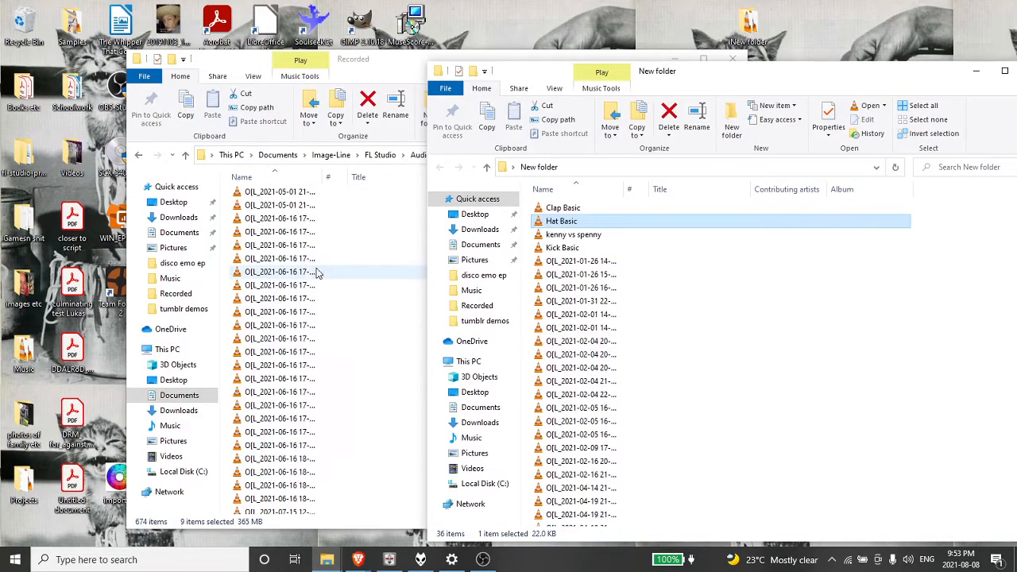
Step: Scroll both File Explorer windows to compare collected files against the Recorded takes
scroll(down, 3)
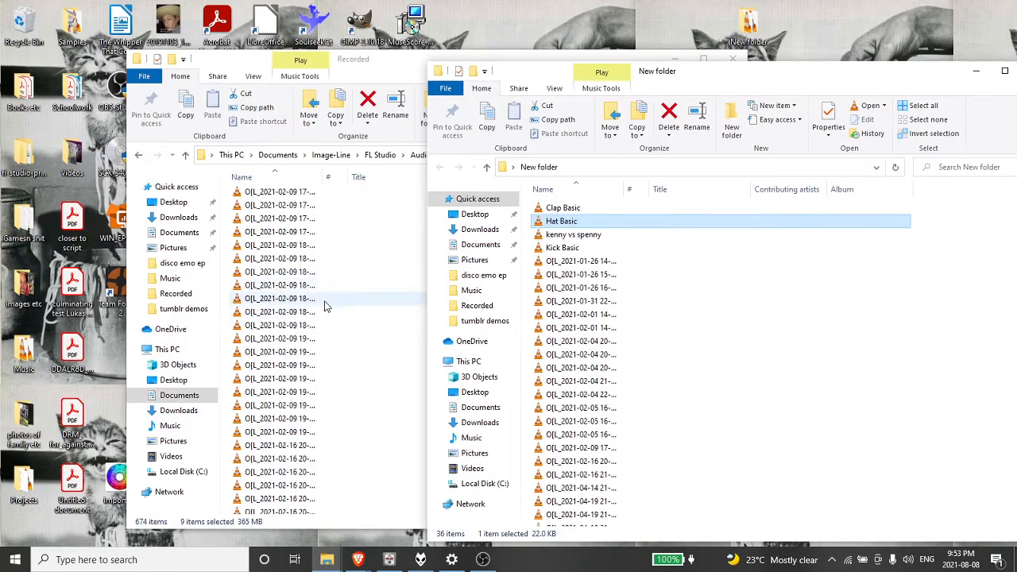
scroll(up, 3)
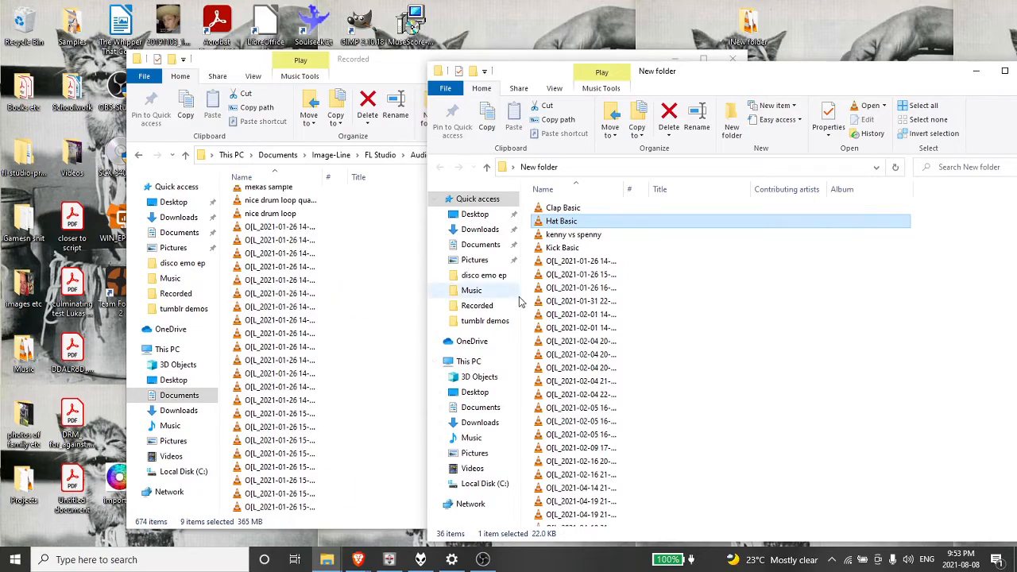
scroll(down, 3)
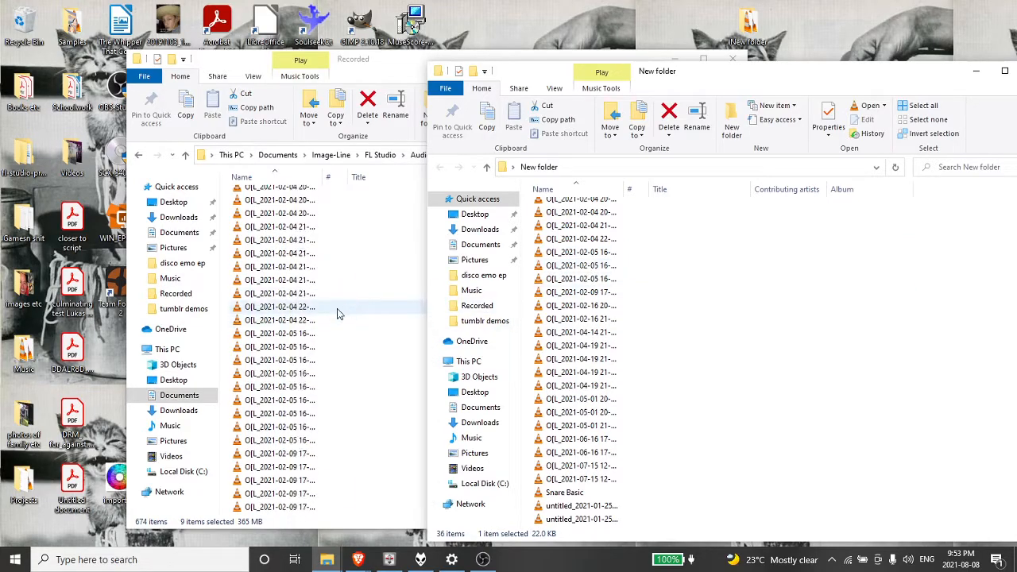
scroll(down, 3)
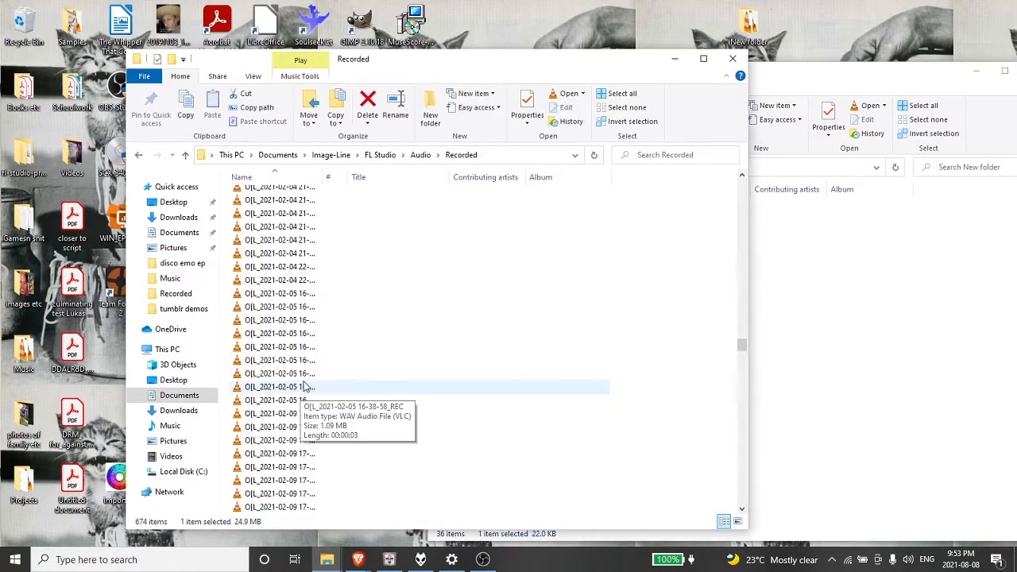
scroll(down, 3)
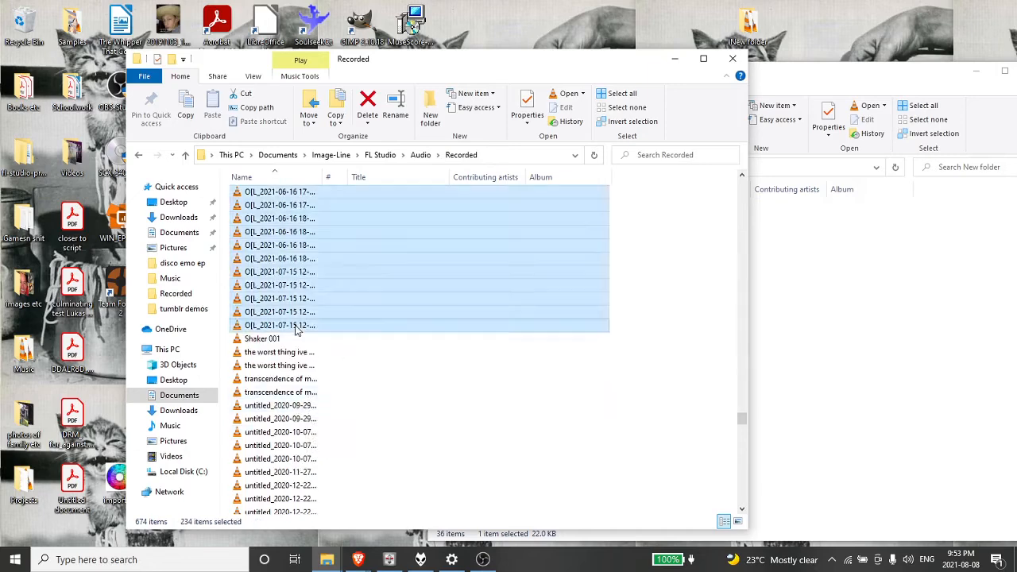
scroll(up, 3)
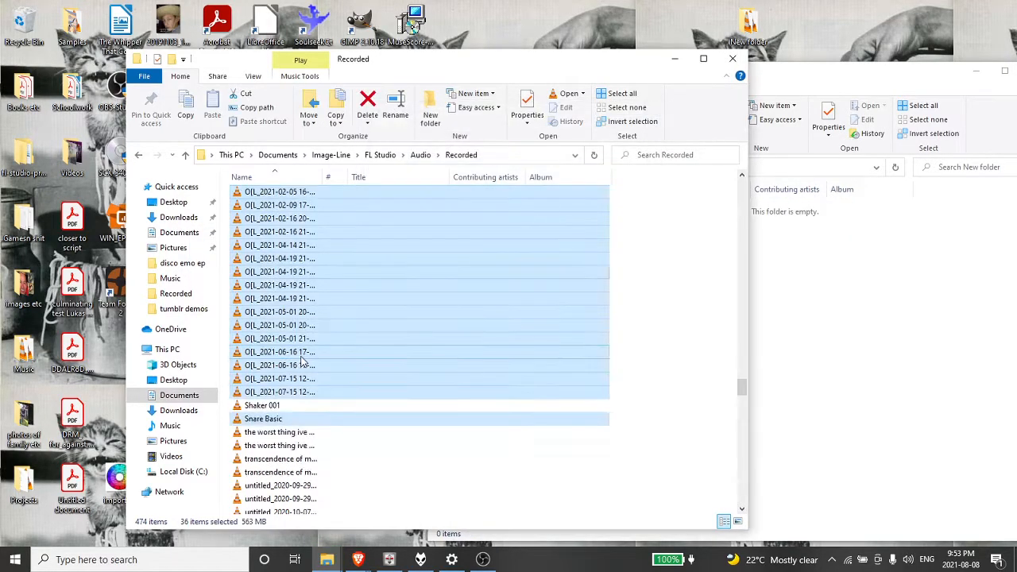
Step: Scroll the Recorded folder after deleting unused takes and pasting in the 36 files
scroll(up, 3)
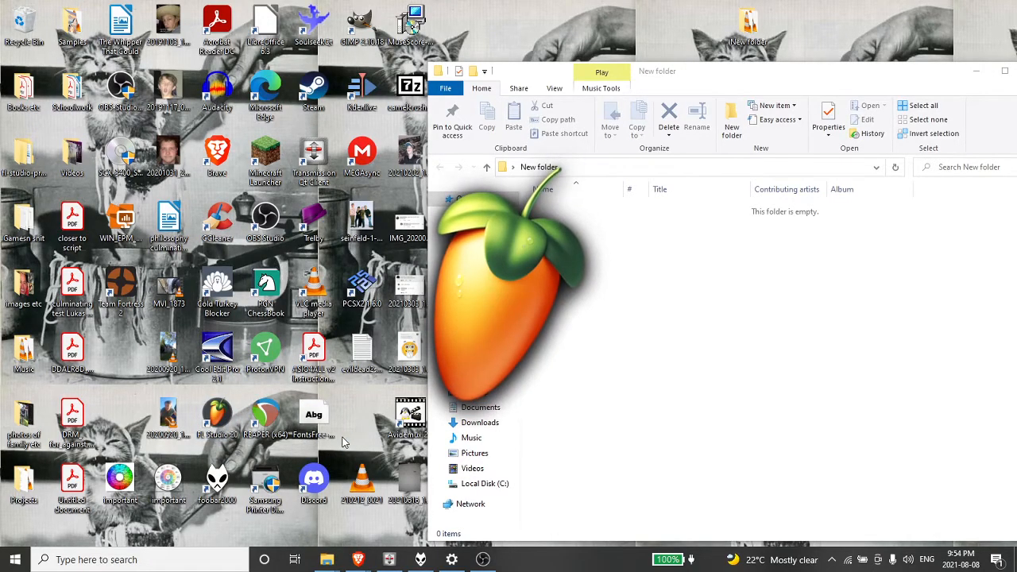
Step: Relaunch FL Studio and reopen O[L.flp from recent projects
click(12, 13)
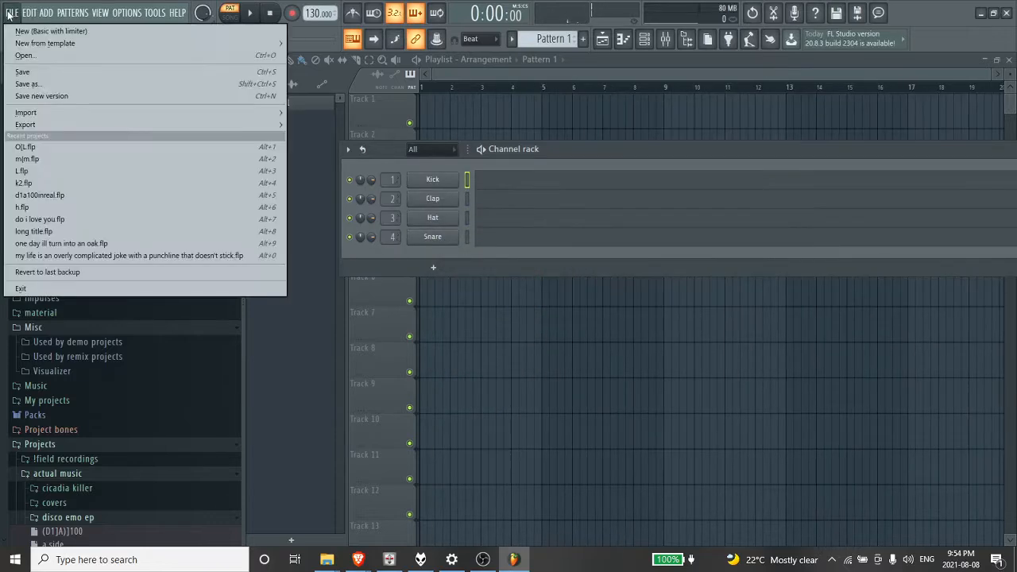
click(24, 147)
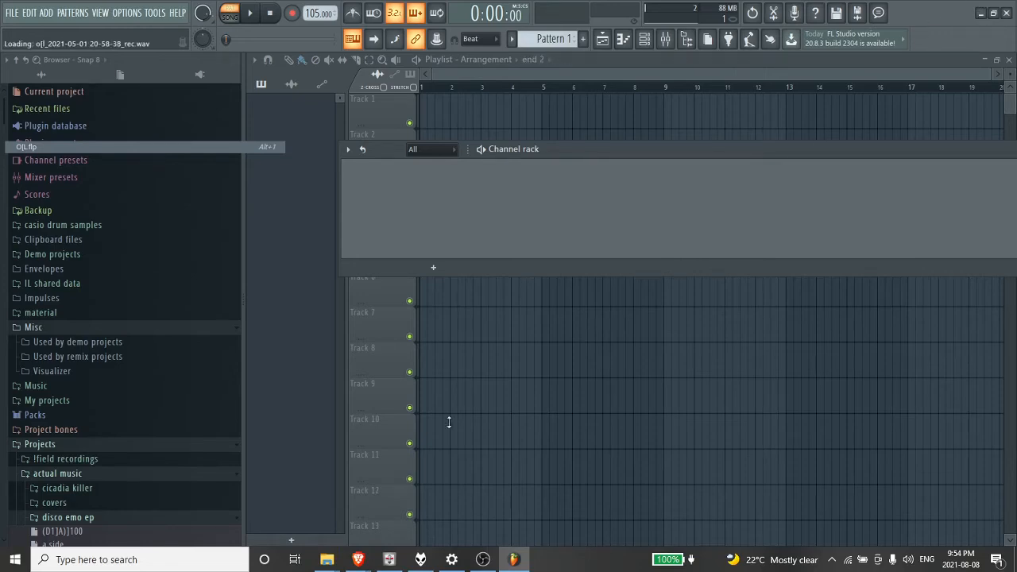
click(327, 559)
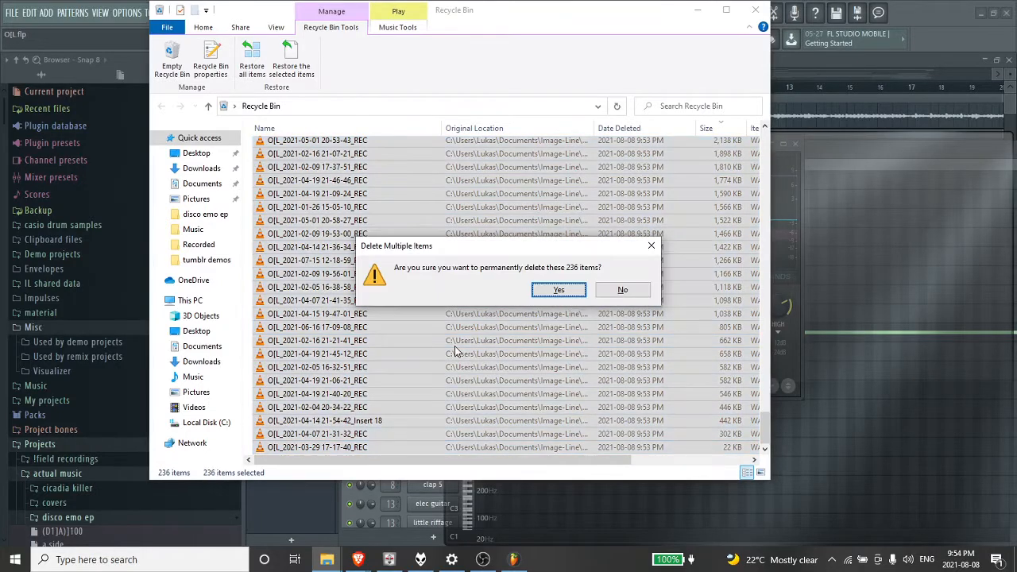
Step: Confirm permanent deletion of the 236 takes in the Recycle Bin
click(622, 289)
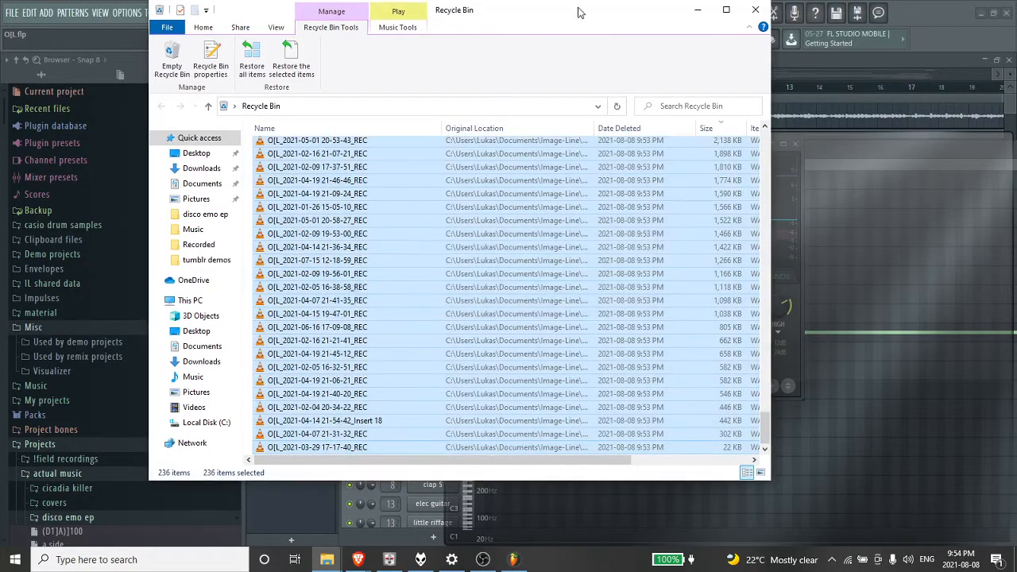